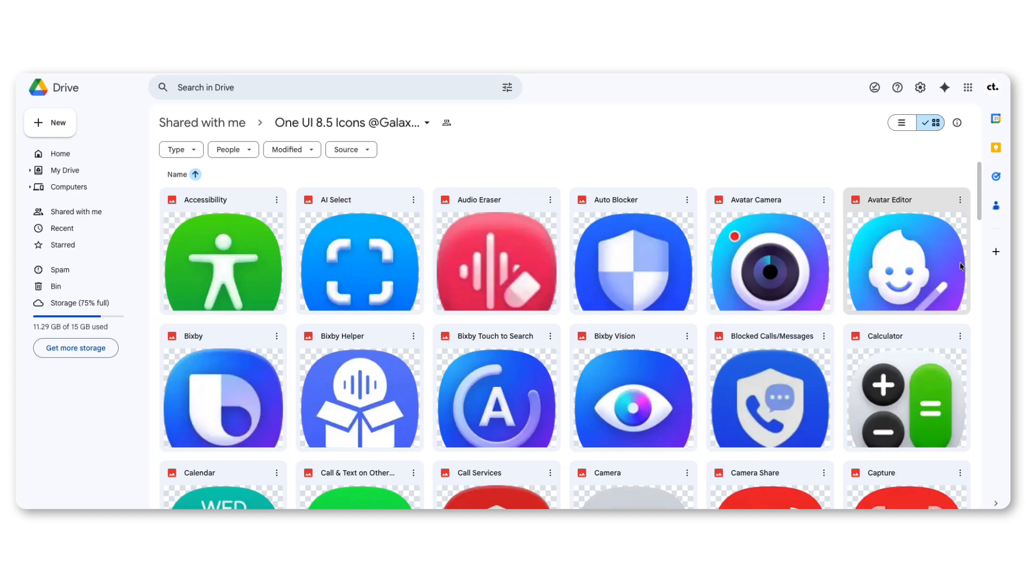
{"action": "scroll", "scroll_direction": "down", "scroll_amount": 3}
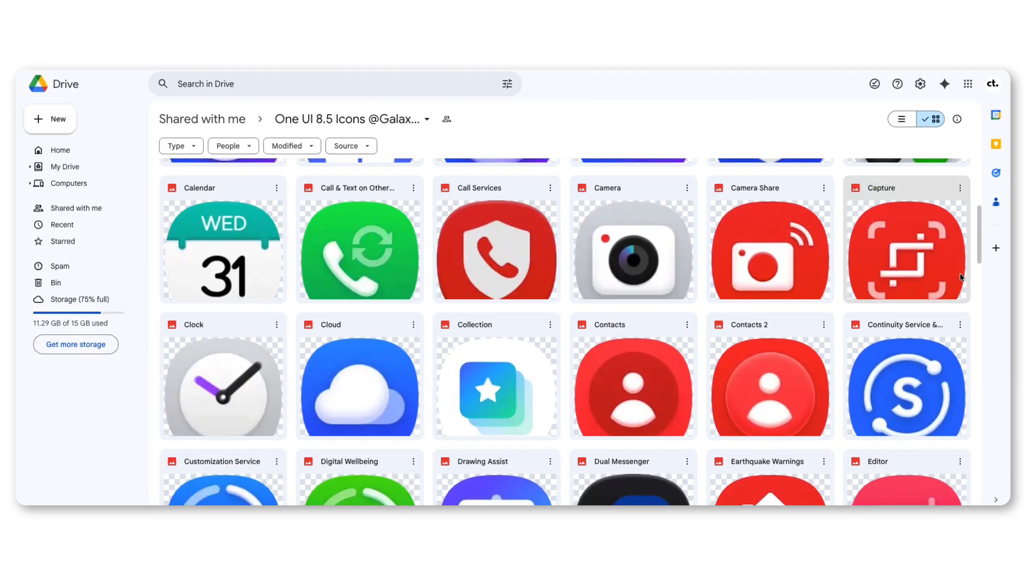
{"action": "scroll", "scroll_direction": "down", "scroll_amount": 3}
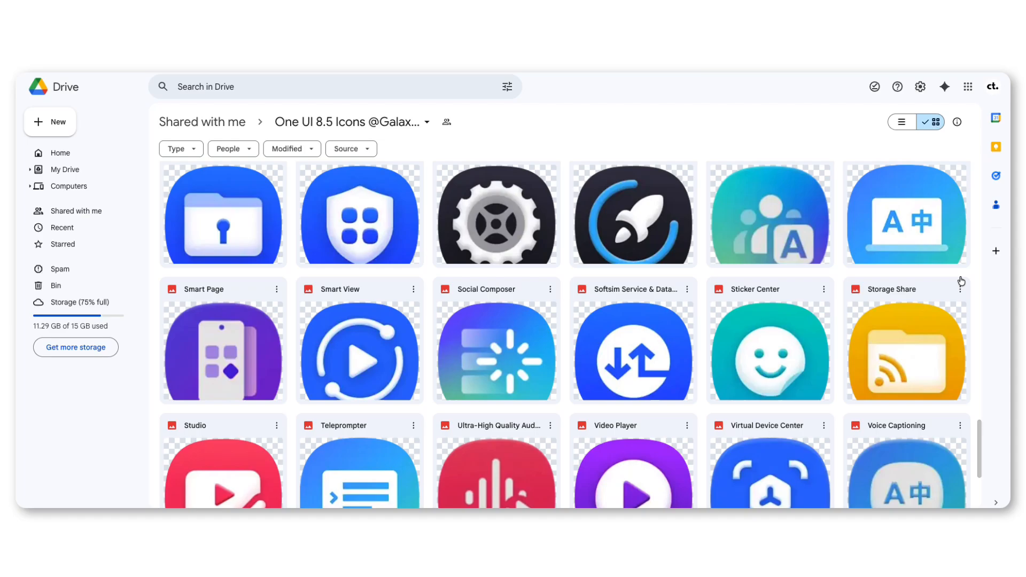
{"action": "scroll", "scroll_direction": "down", "scroll_amount": 3}
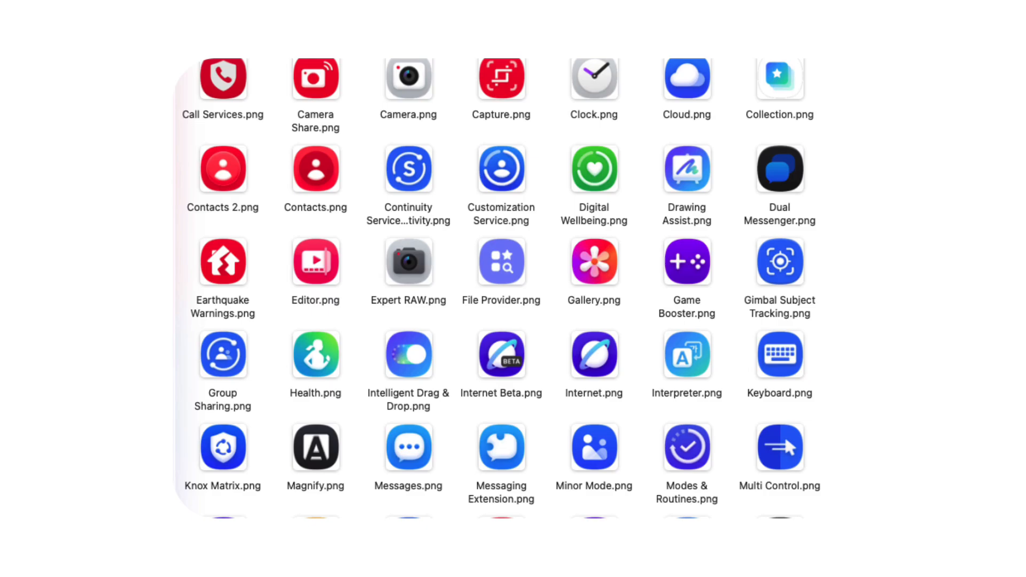
{"action": "scroll", "scroll_direction": "down", "scroll_amount": 3}
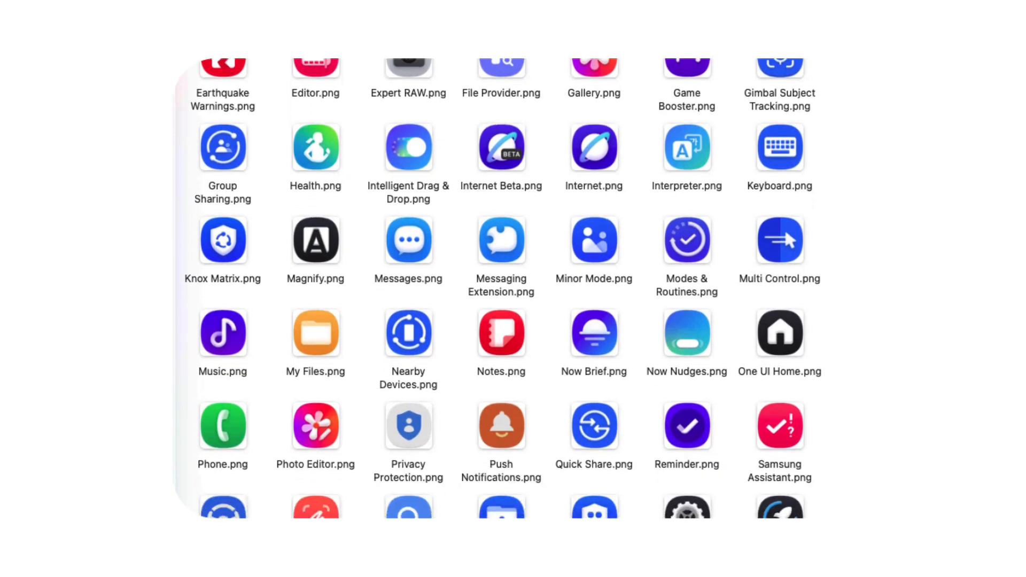
{"action": "scroll", "scroll_direction": "down", "scroll_amount": 3}
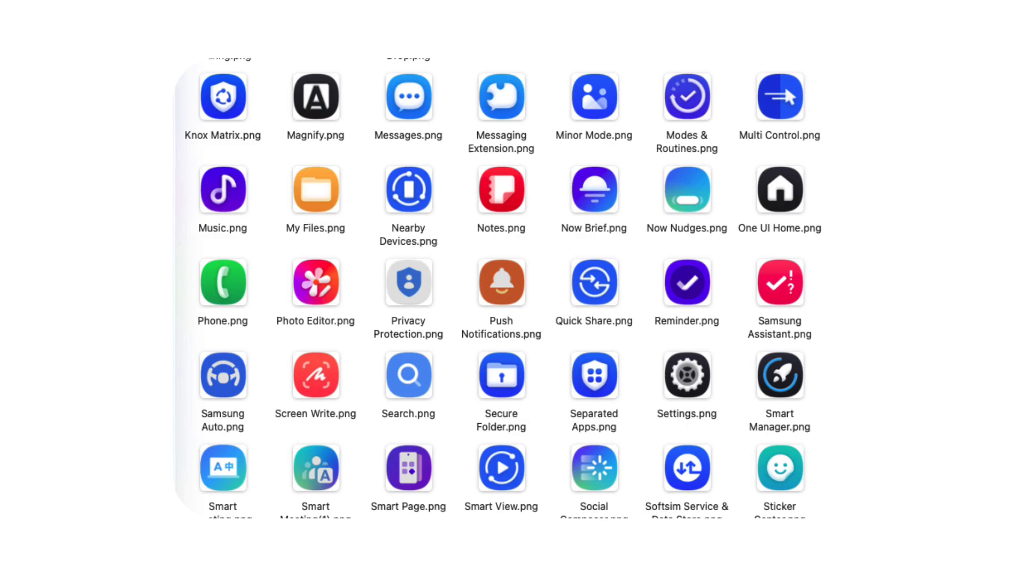
{"action": "scroll", "scroll_direction": "up", "scroll_amount": 3}
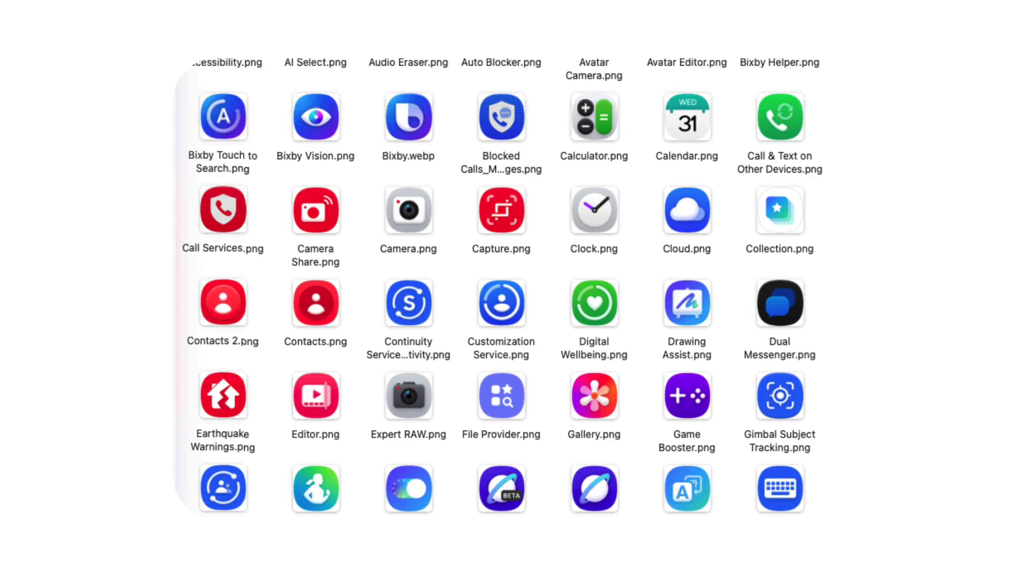
{"action": "scroll", "scroll_direction": "down", "scroll_amount": 3}
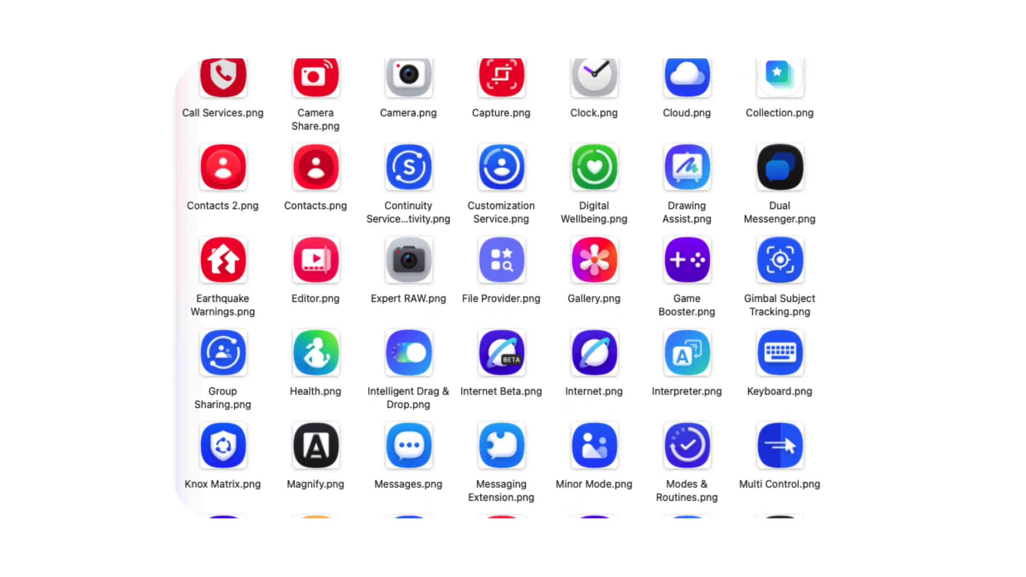
{"action": "scroll", "scroll_direction": "down", "scroll_amount": 3}
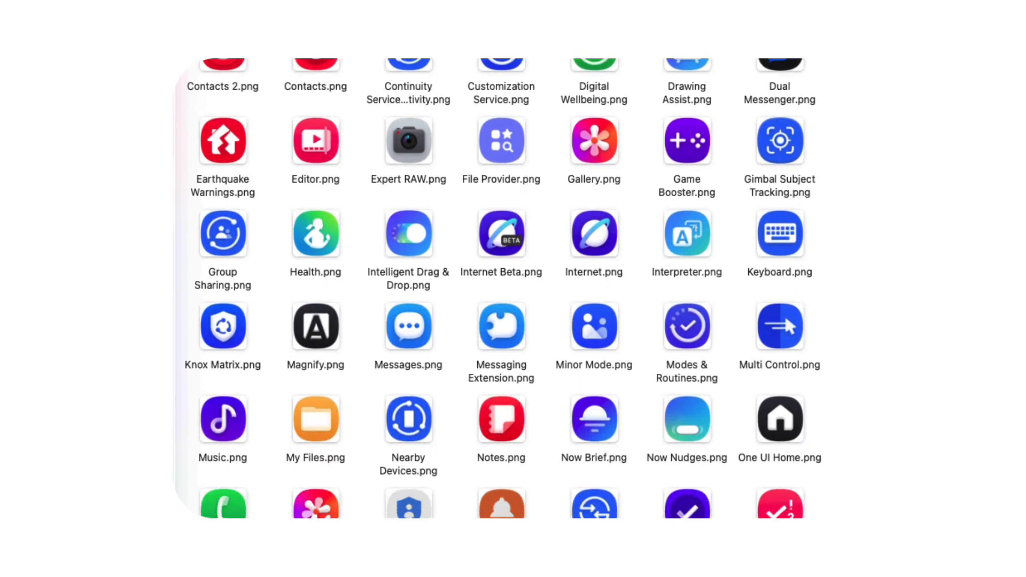
{"action": "scroll", "scroll_direction": "down", "scroll_amount": 3}
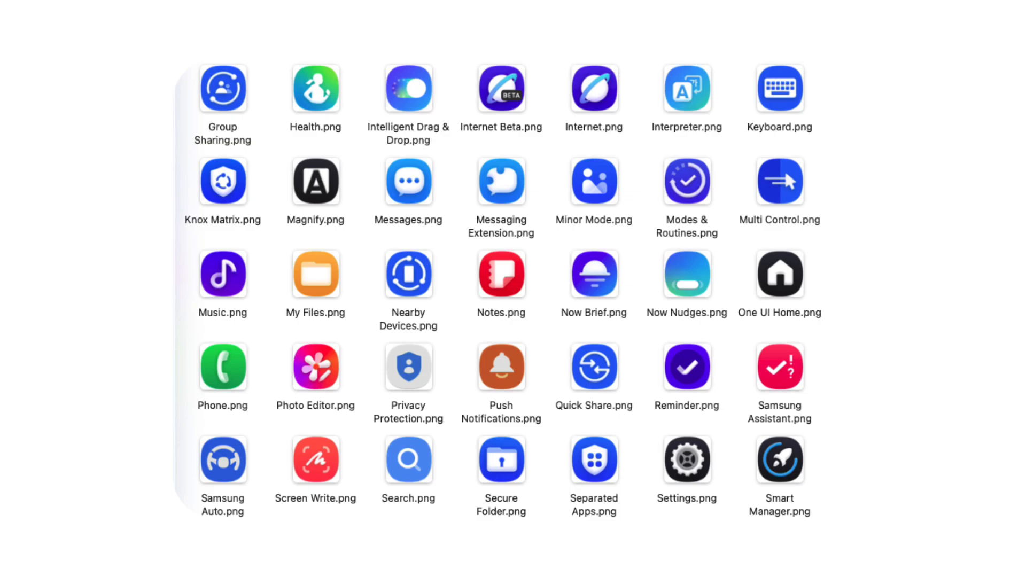
{"action": "scroll", "scroll_direction": "down", "scroll_amount": 3}
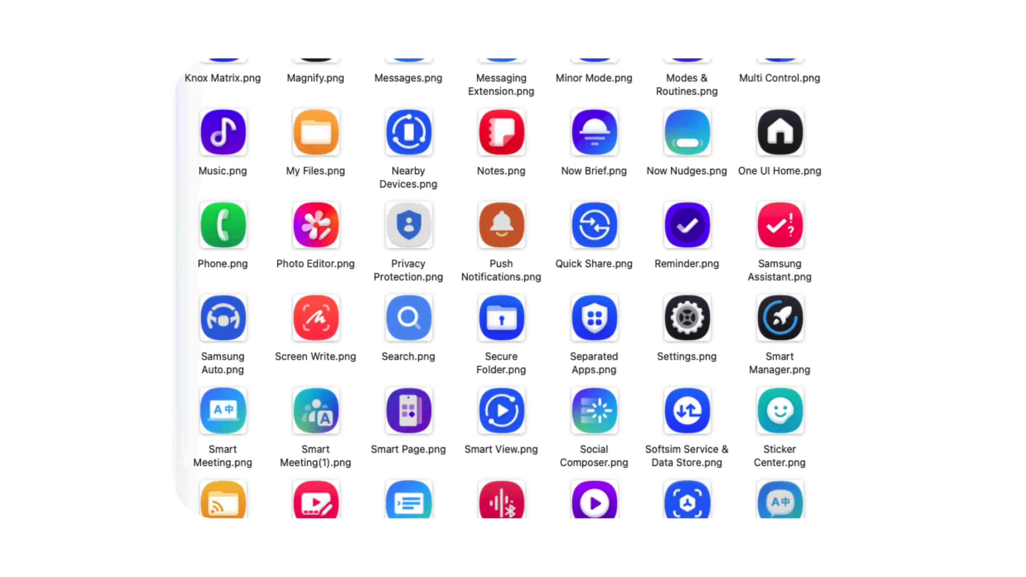
{"action": "scroll", "scroll_direction": "down", "scroll_amount": 3}
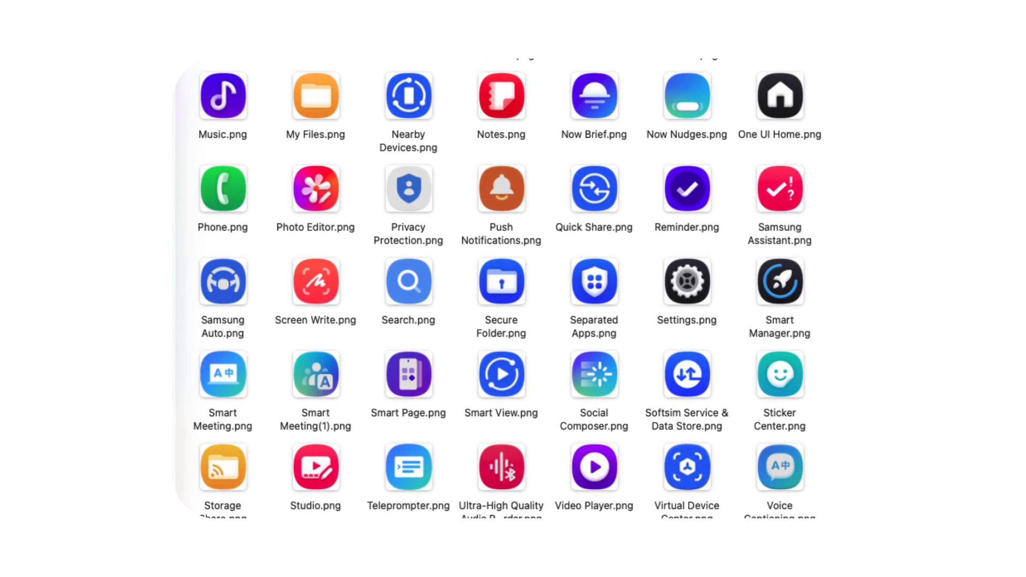
{"action": "scroll", "scroll_direction": "up", "scroll_amount": 3}
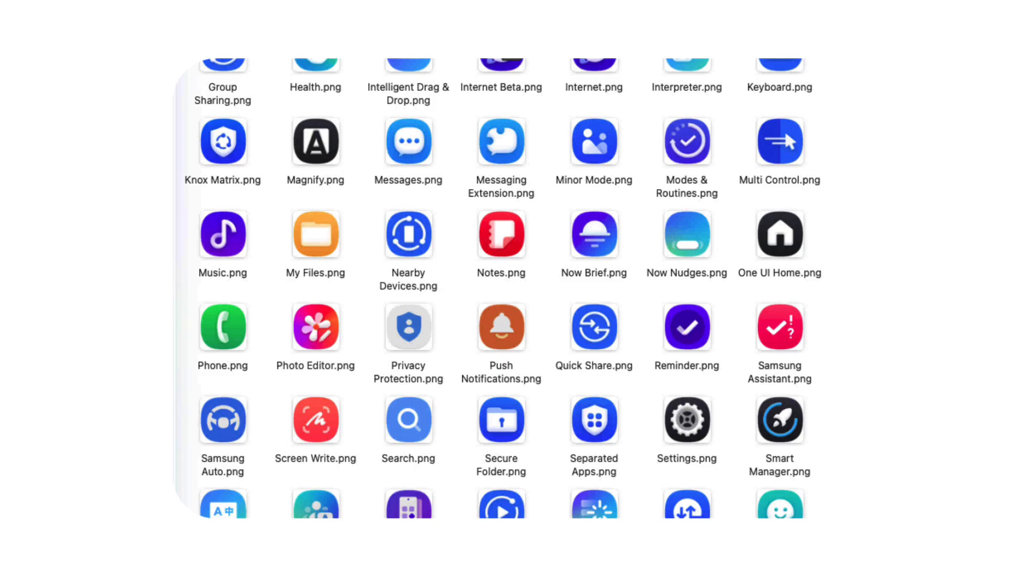
{"action": "scroll", "scroll_direction": "up", "scroll_amount": 3}
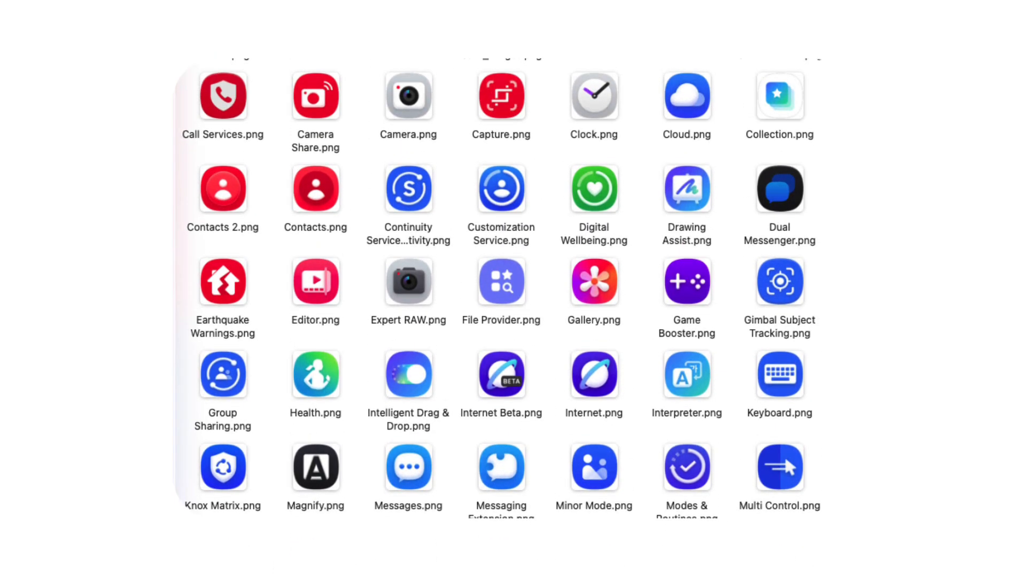
{"action": "scroll", "scroll_direction": "up", "scroll_amount": 3}
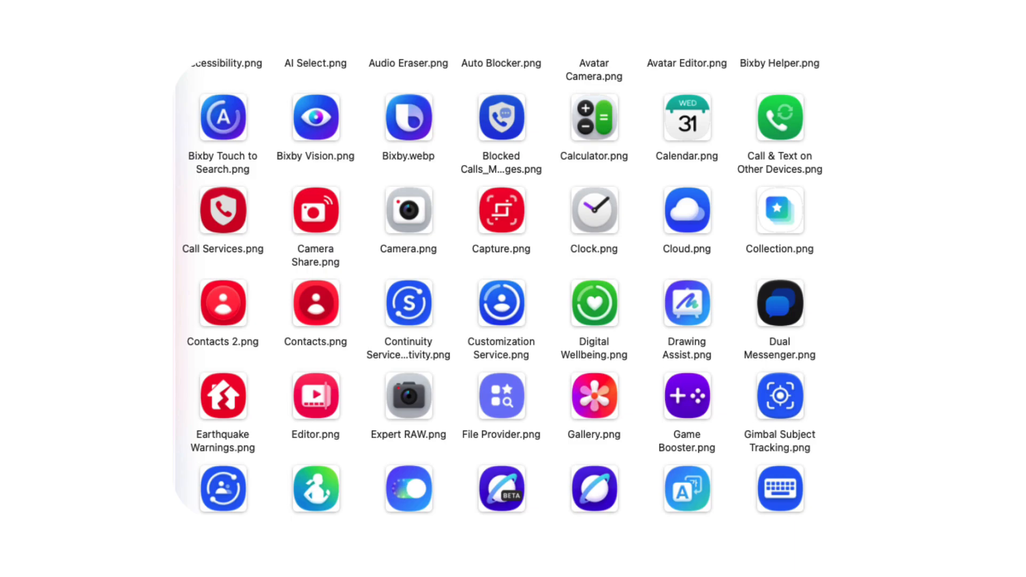
{"action": "scroll", "scroll_direction": "down", "scroll_amount": 3}
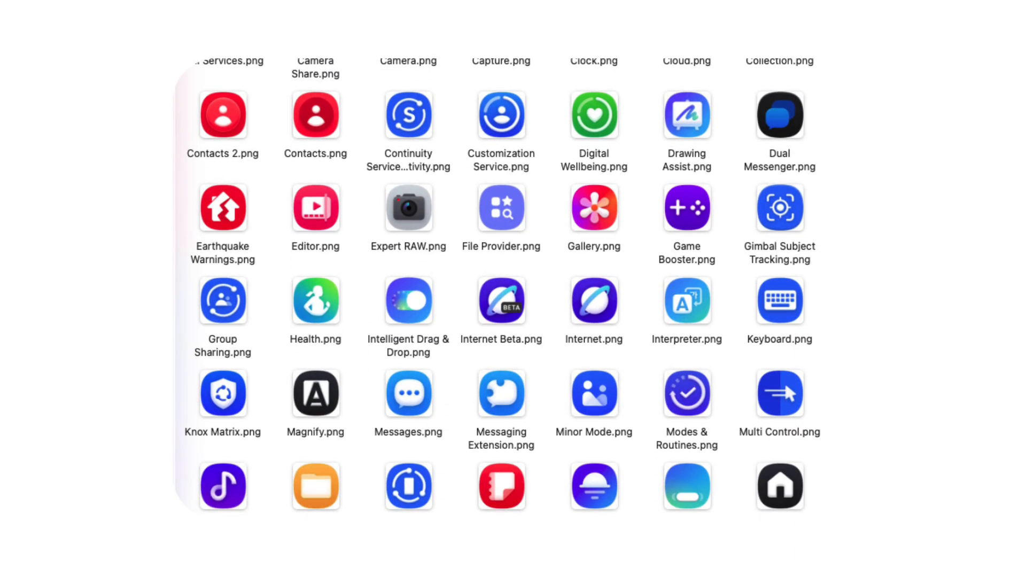
{"action": "scroll", "scroll_direction": "down", "scroll_amount": 3}
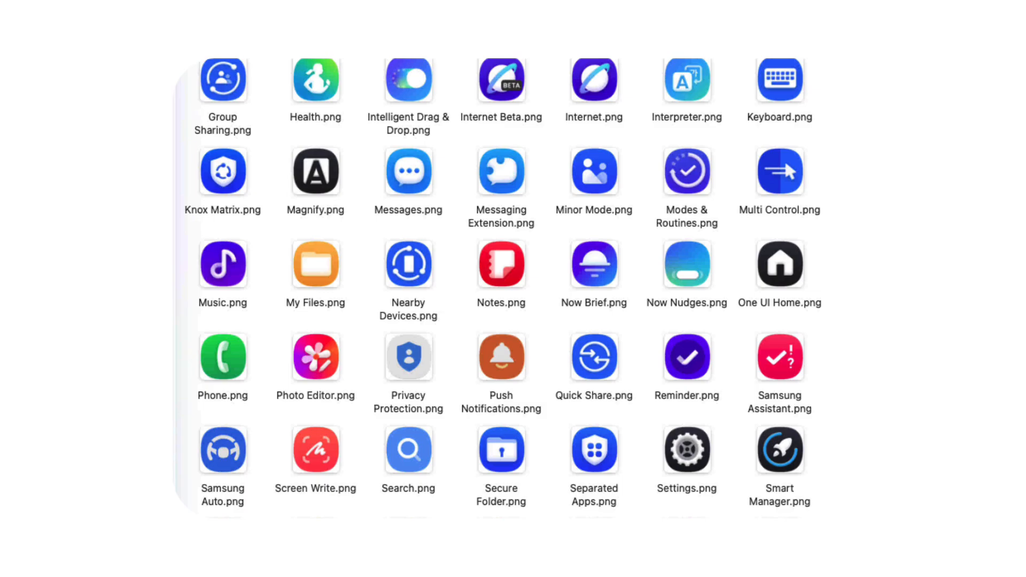
{"action": "scroll", "scroll_direction": "down", "scroll_amount": 3}
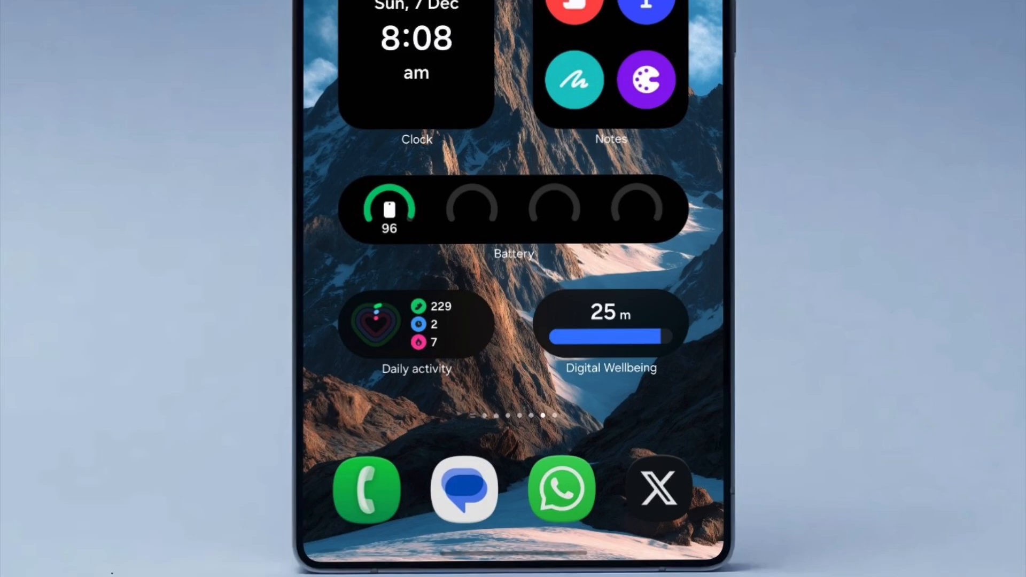
{"action": "scroll", "scroll_direction": "down", "scroll_amount": 3}
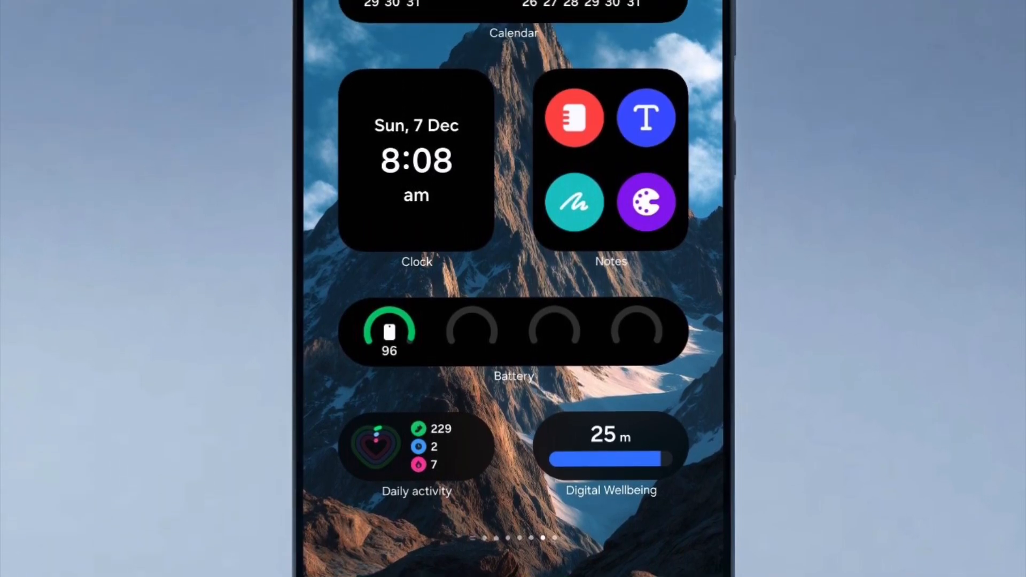